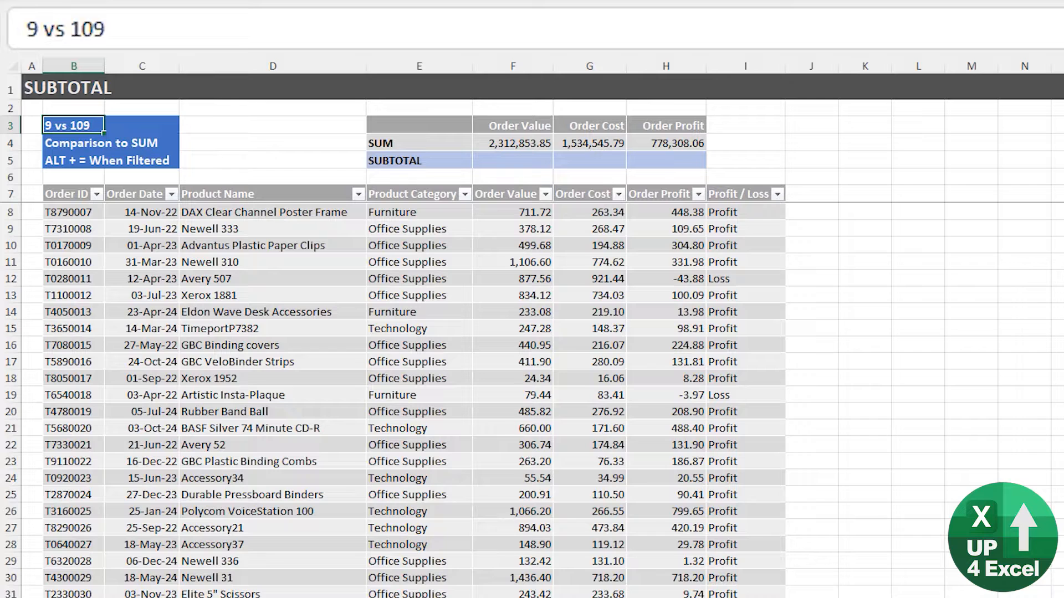
mouse_move(459, 244)
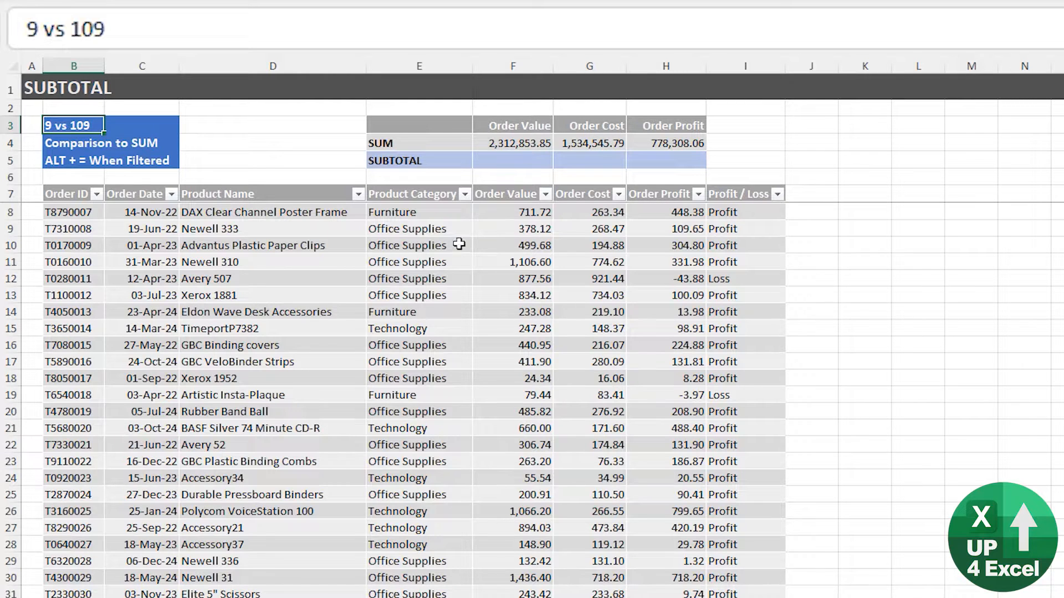
Start =SUBTOTAL in Order Value cell F5, choosing function number 9 (SUM).
click(513, 160)
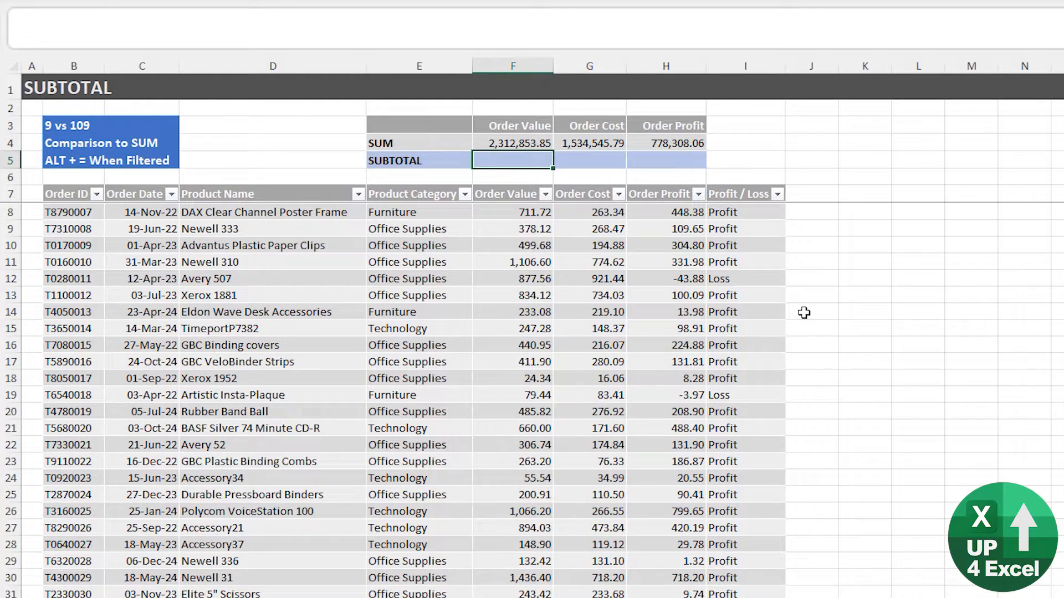
click(512, 212)
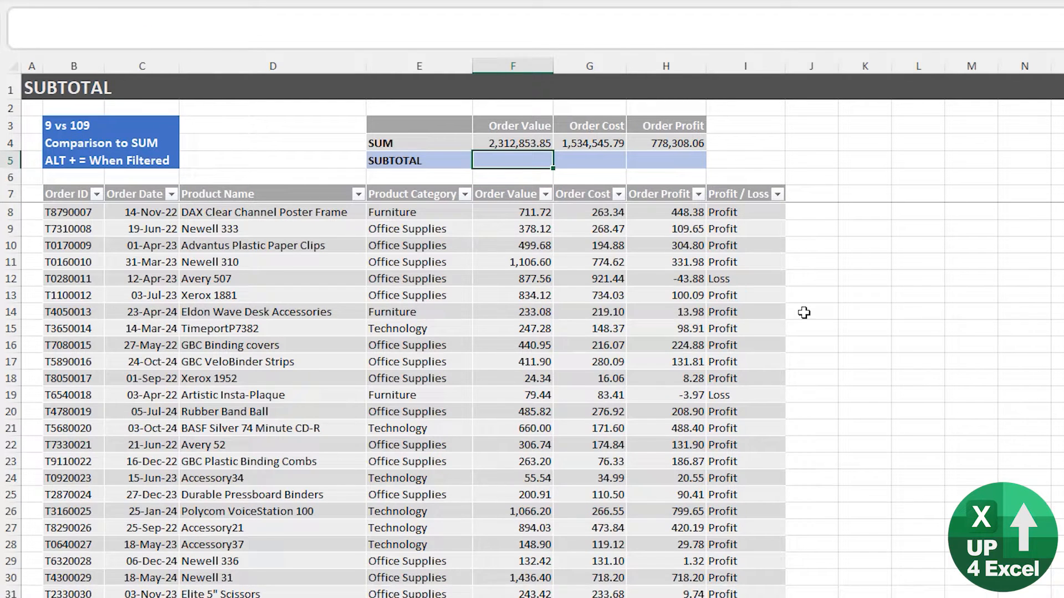
text(=sub)
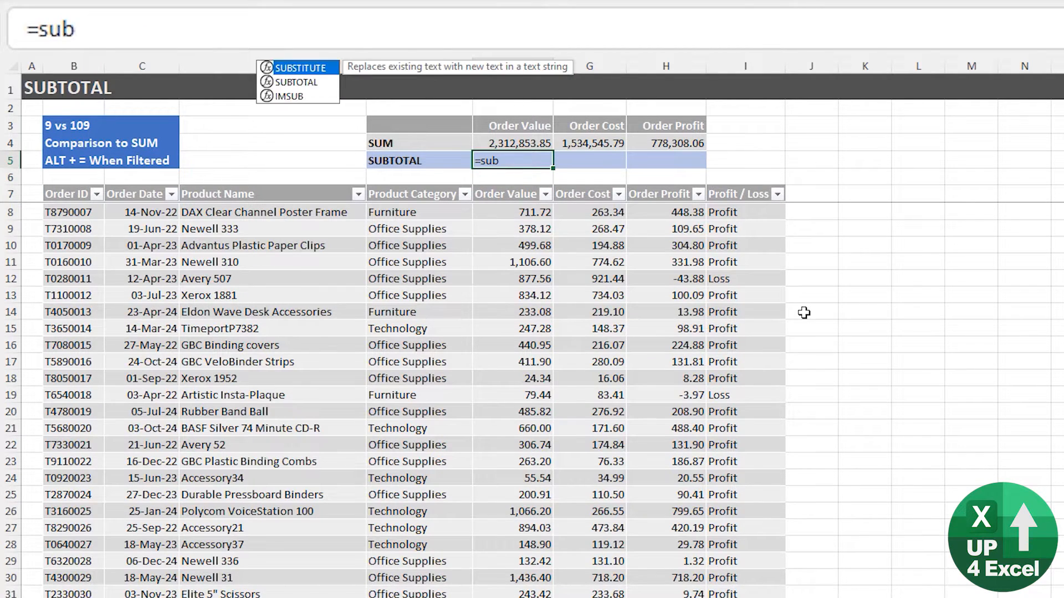
mouse_move(296, 82)
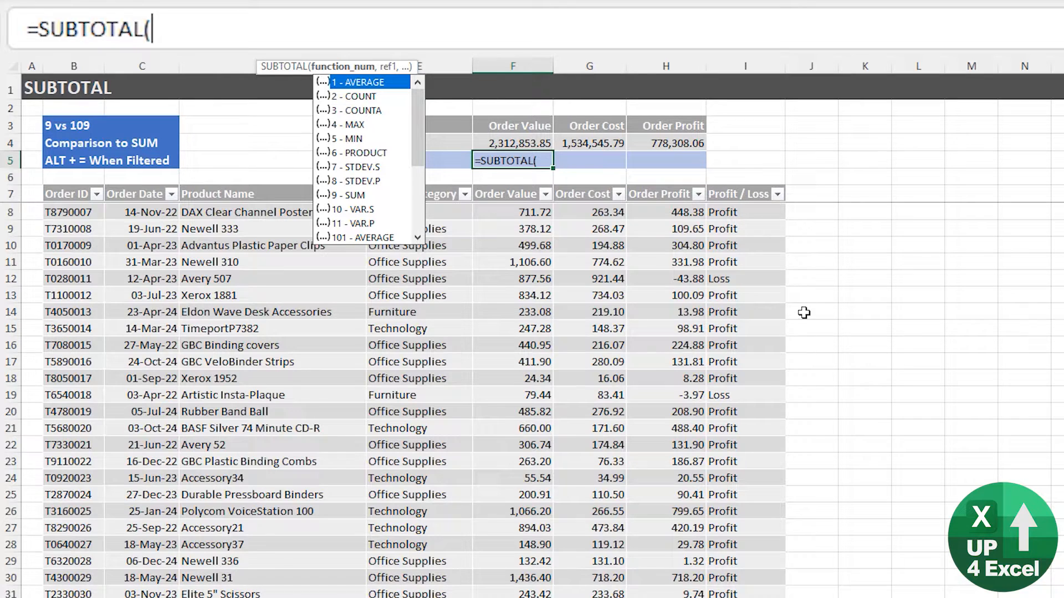
mouse_move(372, 125)
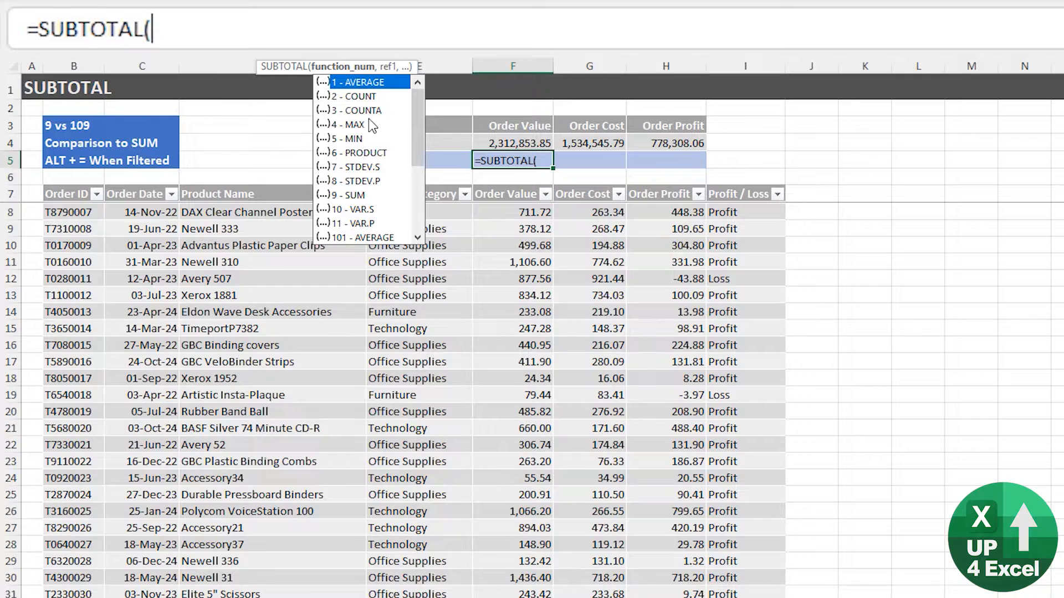
mouse_move(328, 207)
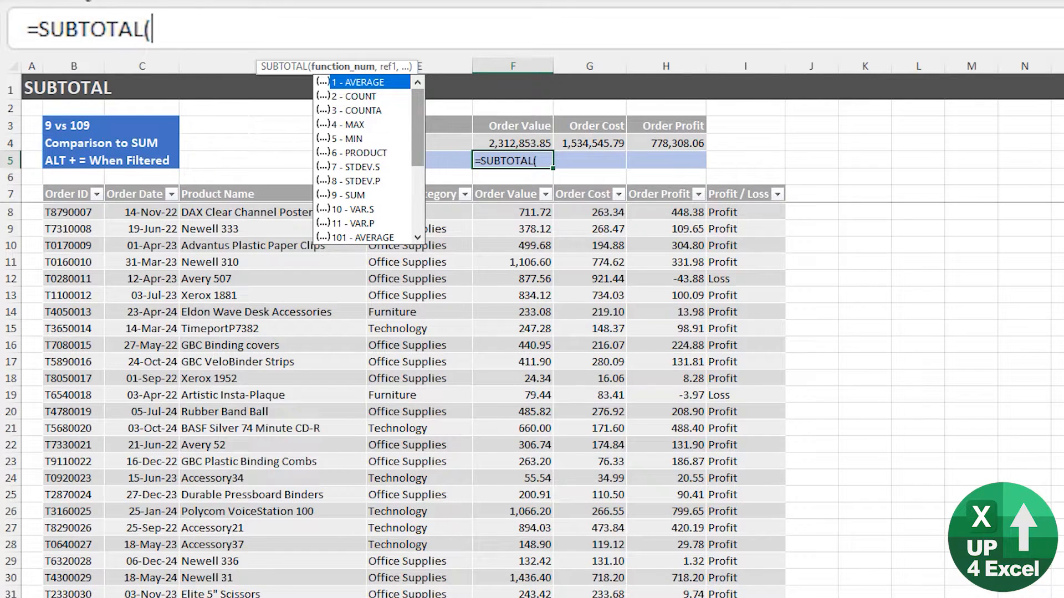
scroll(down, 3)
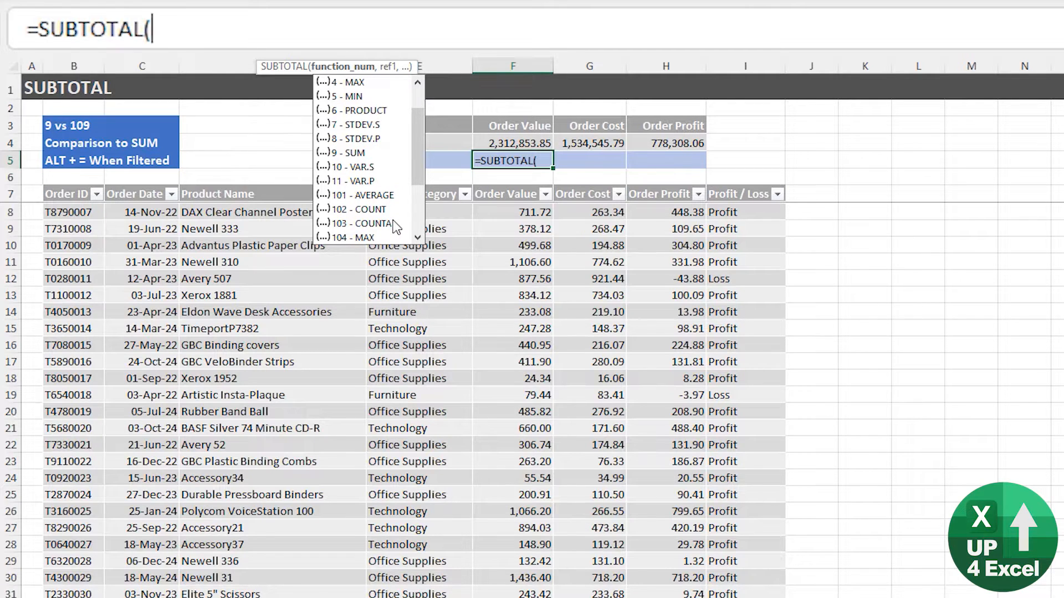
mouse_move(372, 153)
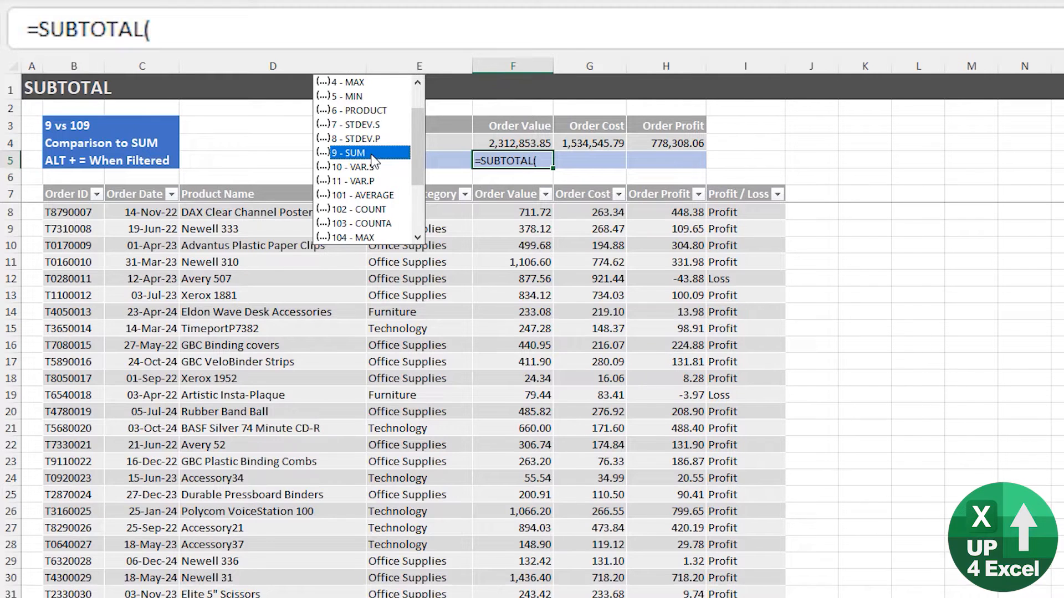
mouse_move(417, 159)
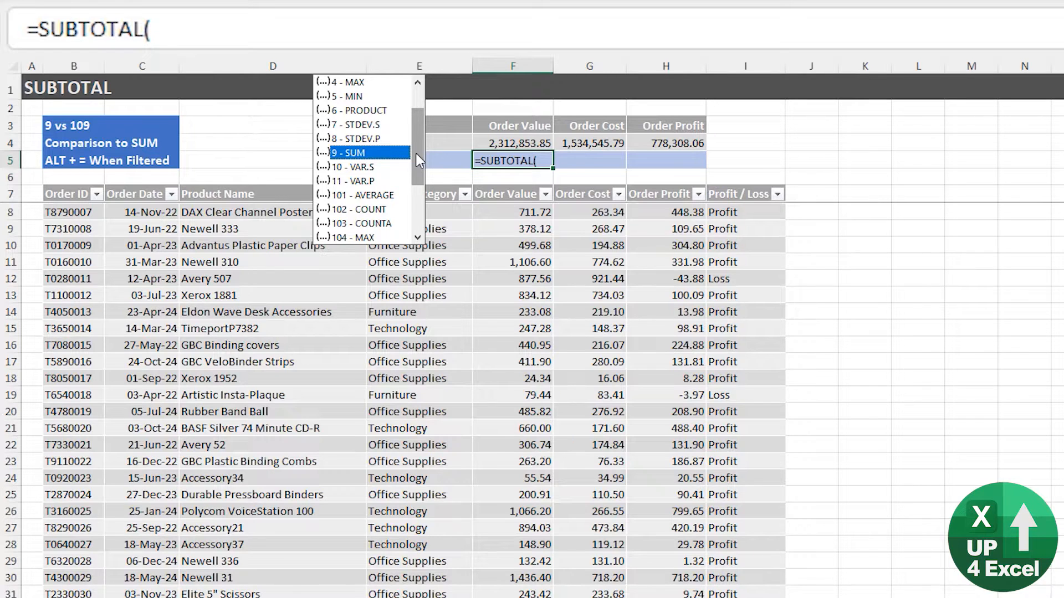
scroll(down, 3)
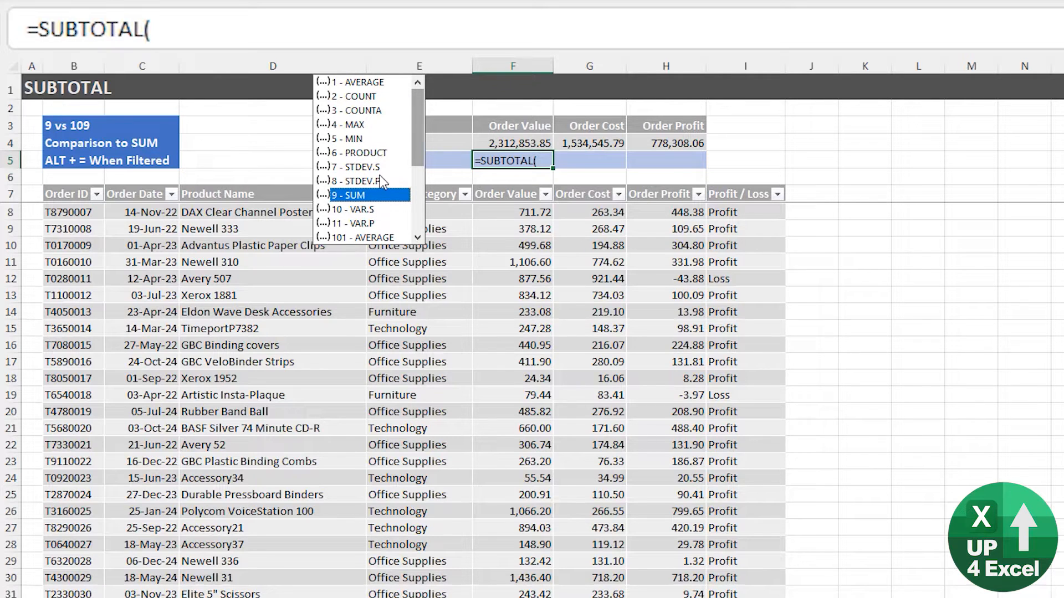
text(9)
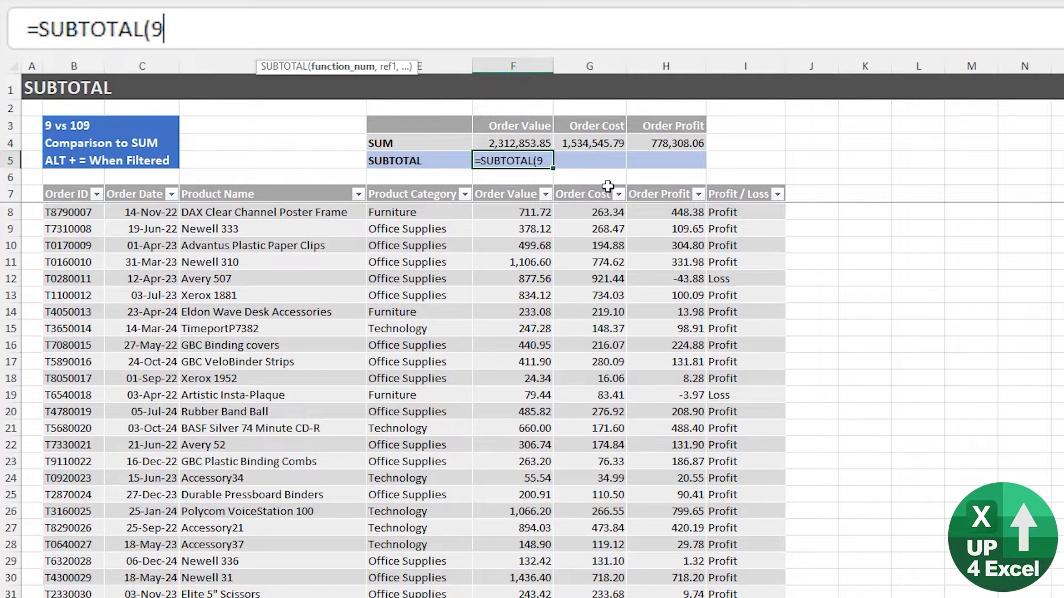
Complete and enter =SUBTOTAL(9,F8:F5007) for the Order Value column.
text(,)
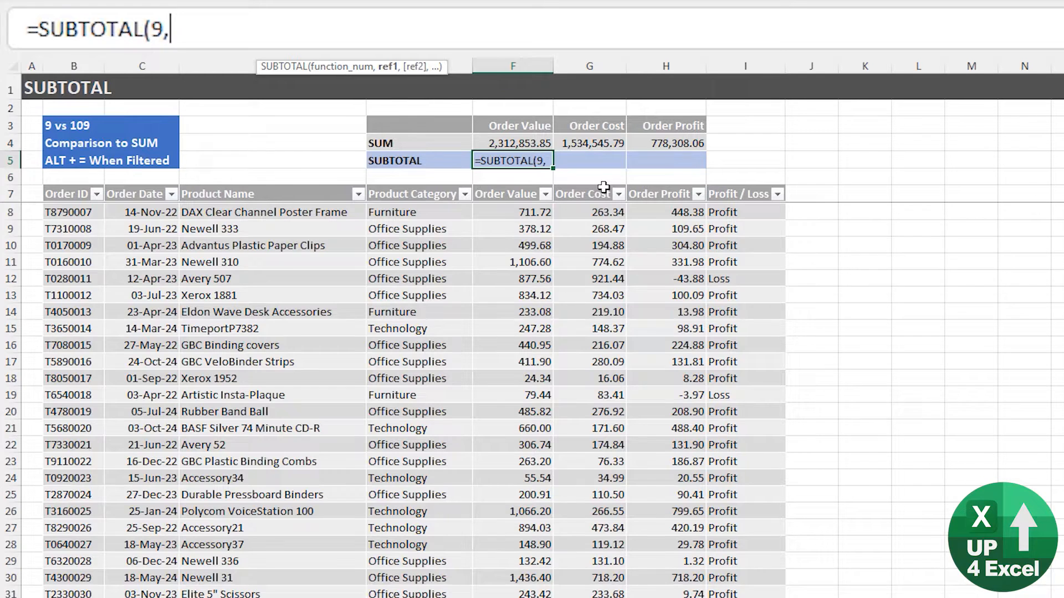
click(512, 212)
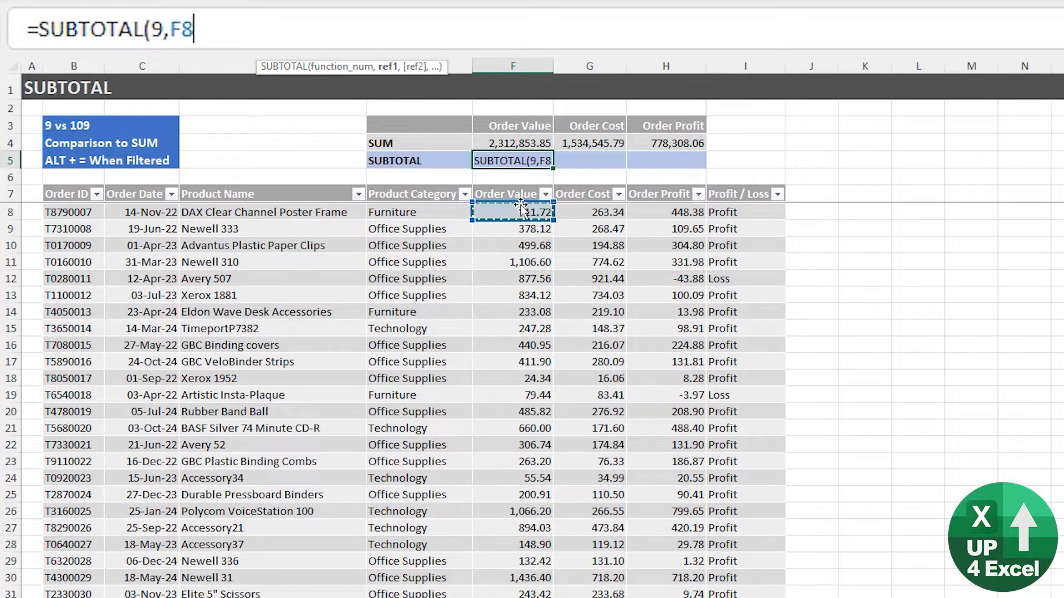
key(ctrl+shift+down)
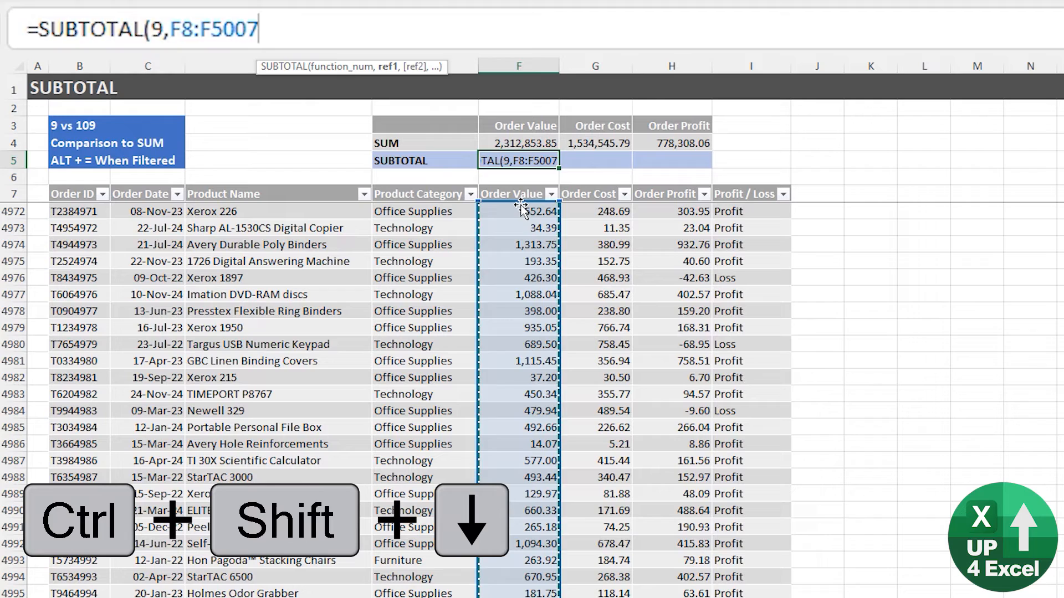
key(Enter)
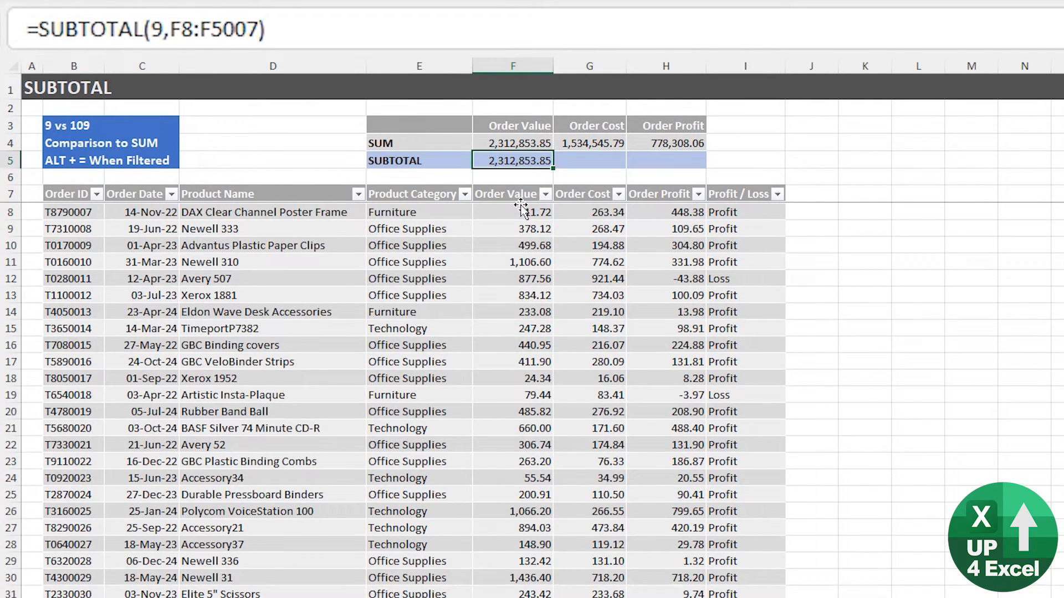
Compare SUM and SUBTOTAL after hiding the Newell 310 row; subtotal reads 2,311,747.25.
click(513, 142)
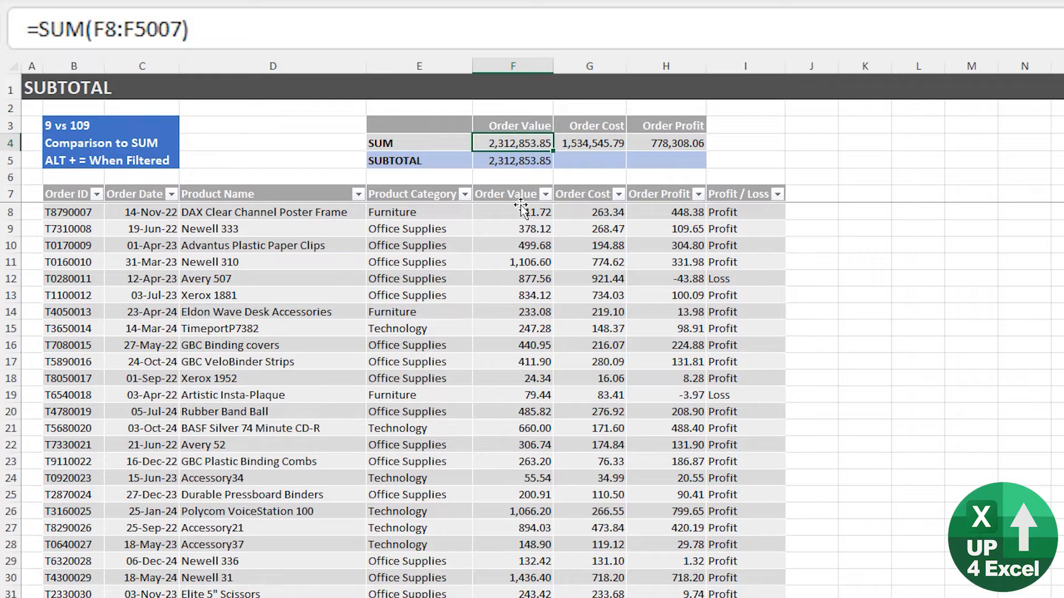
click(512, 161)
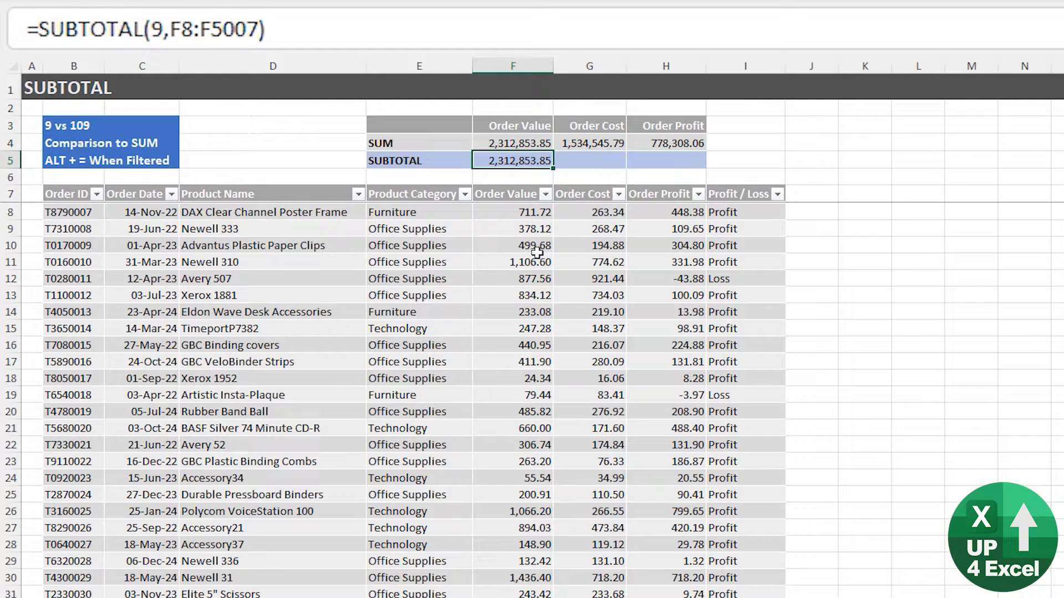
click(514, 262)
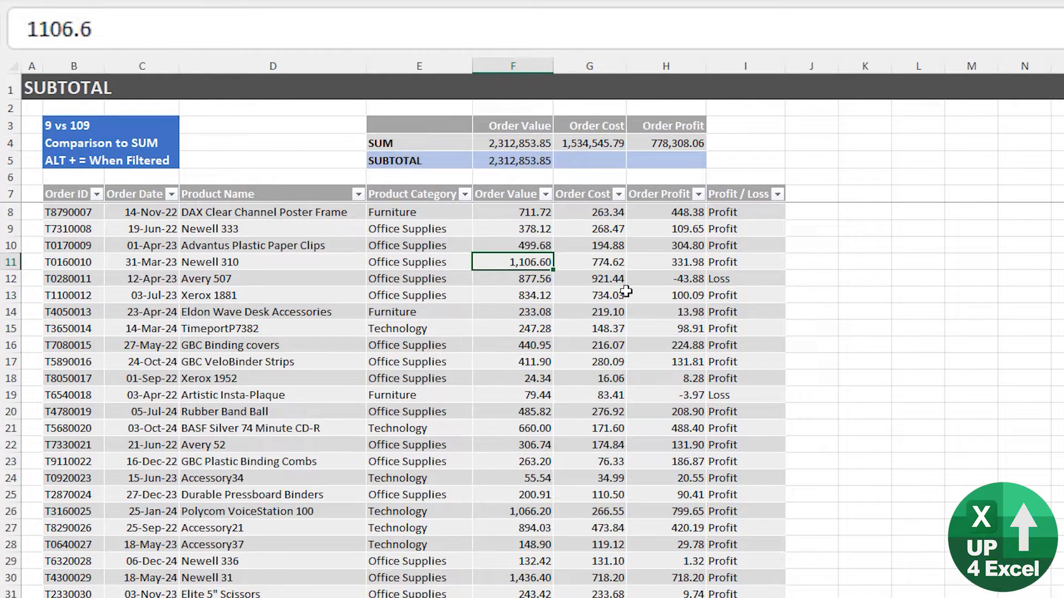
key(ctrl+9)
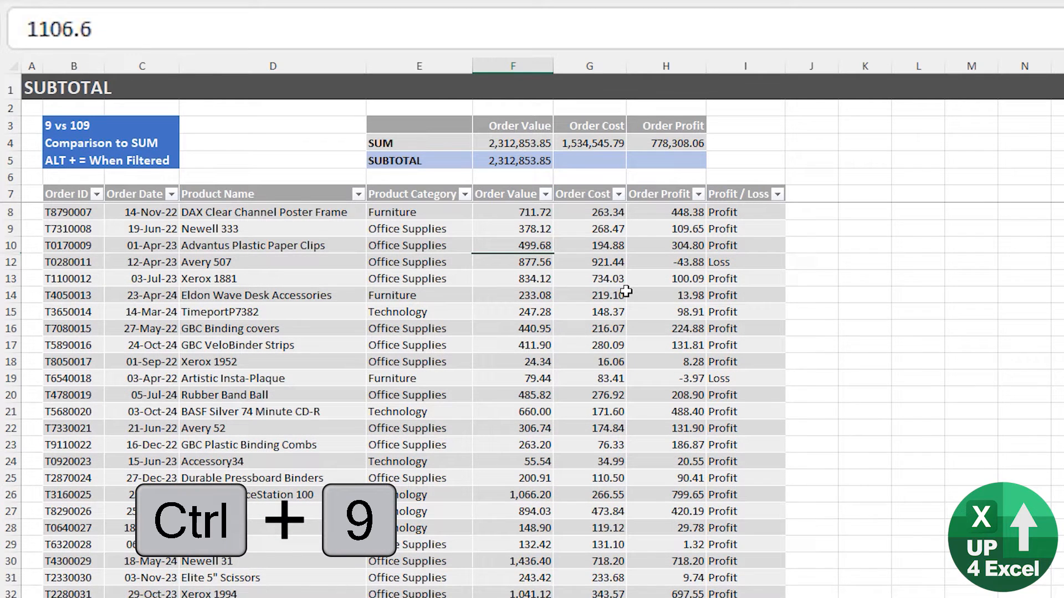
click(512, 161)
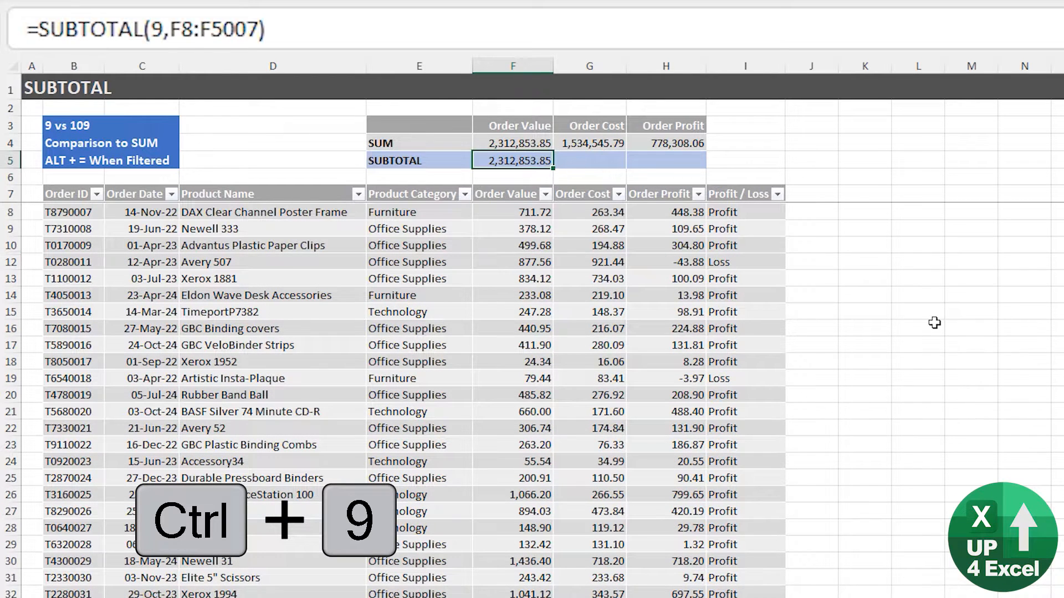
key(ctrl+9)
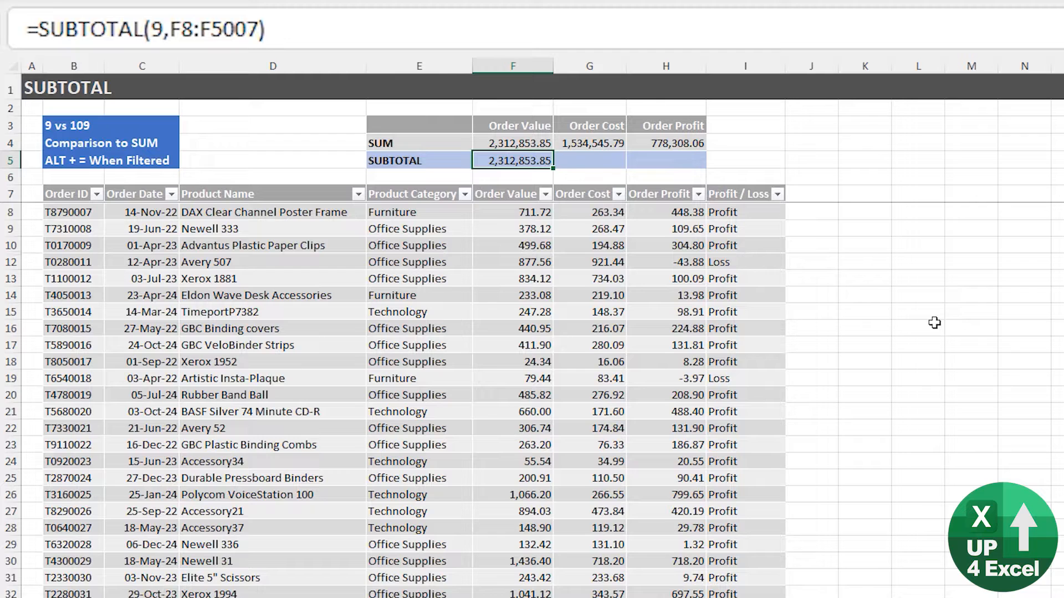
double_click(512, 160)
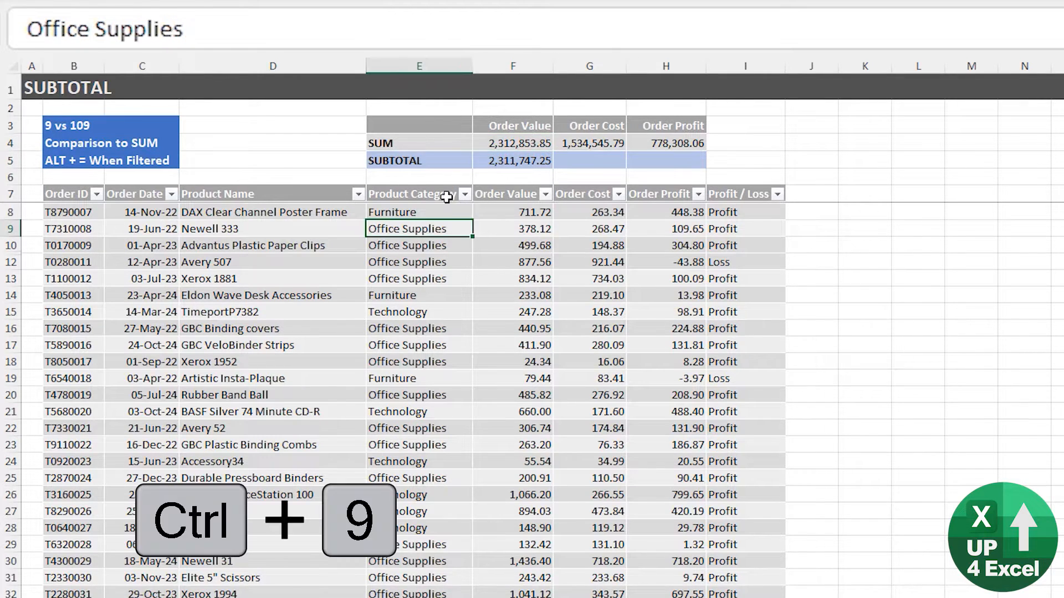
Filter to Furniture, confirm SUBTOTAL(109,F8:F5007), and hide the folding chair trolley row.
click(462, 194)
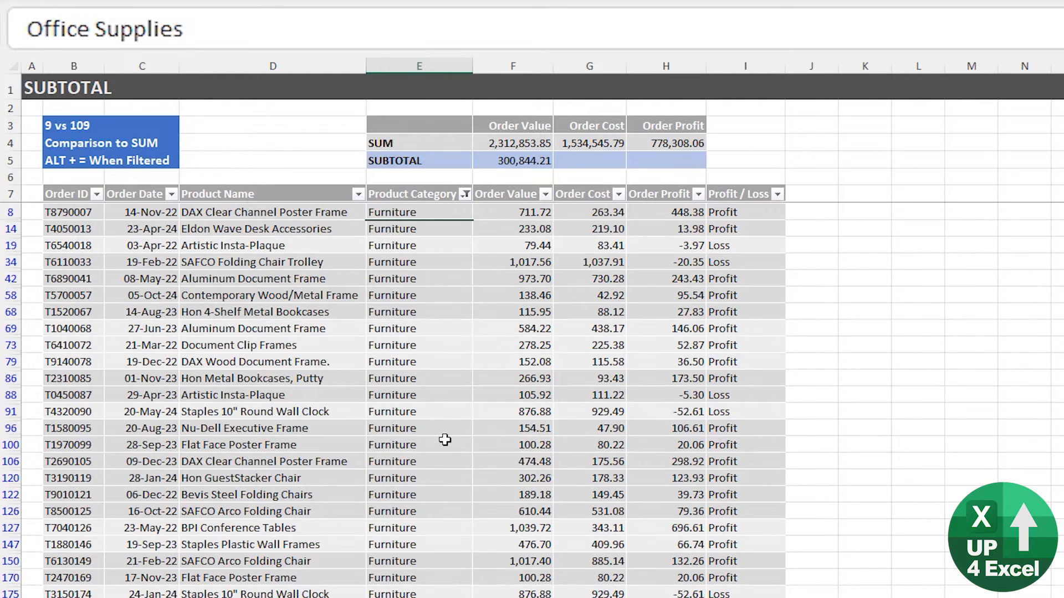
click(512, 160)
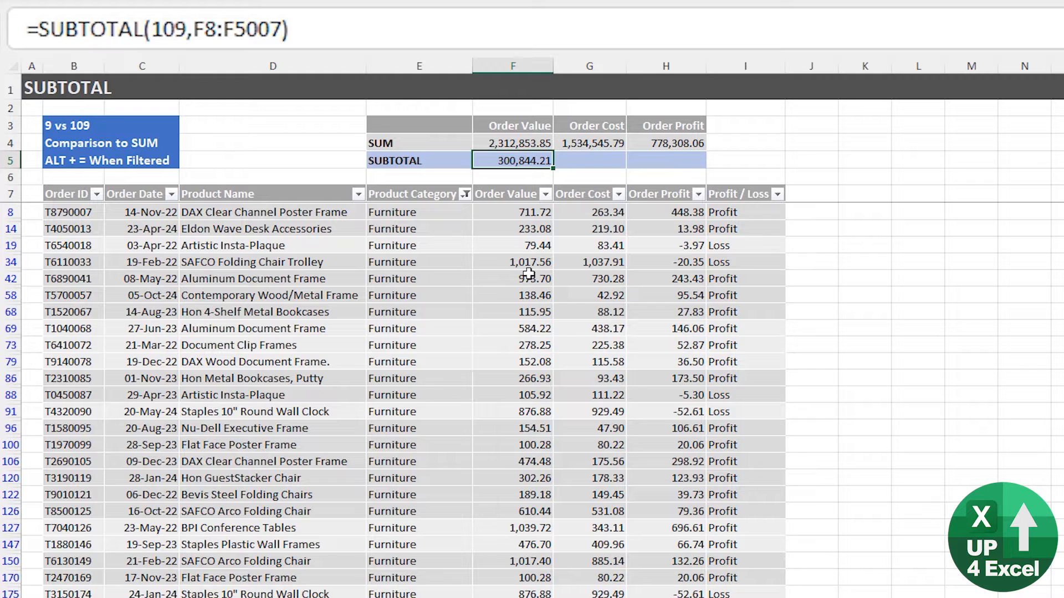
click(512, 262)
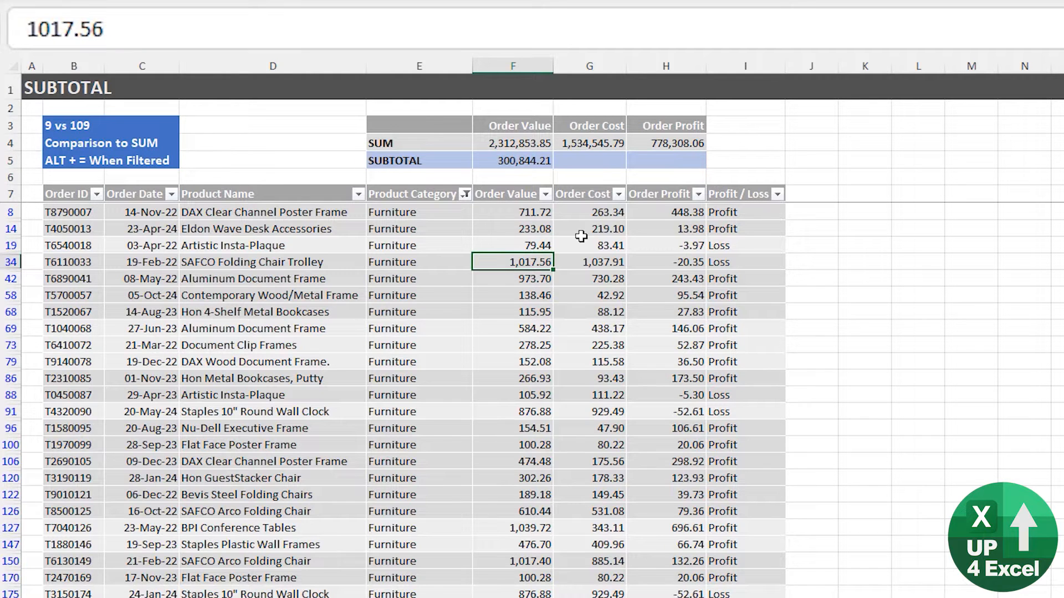
key(ctrl+9)
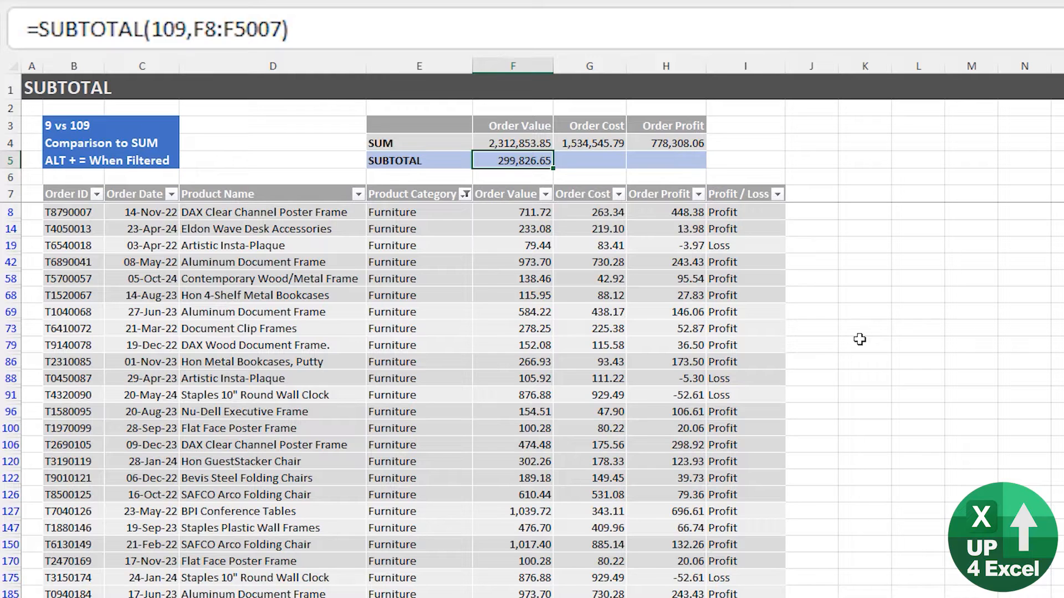
Add =F5/F4 in F6, formatted as a percentage showing 13%.
click(512, 143)
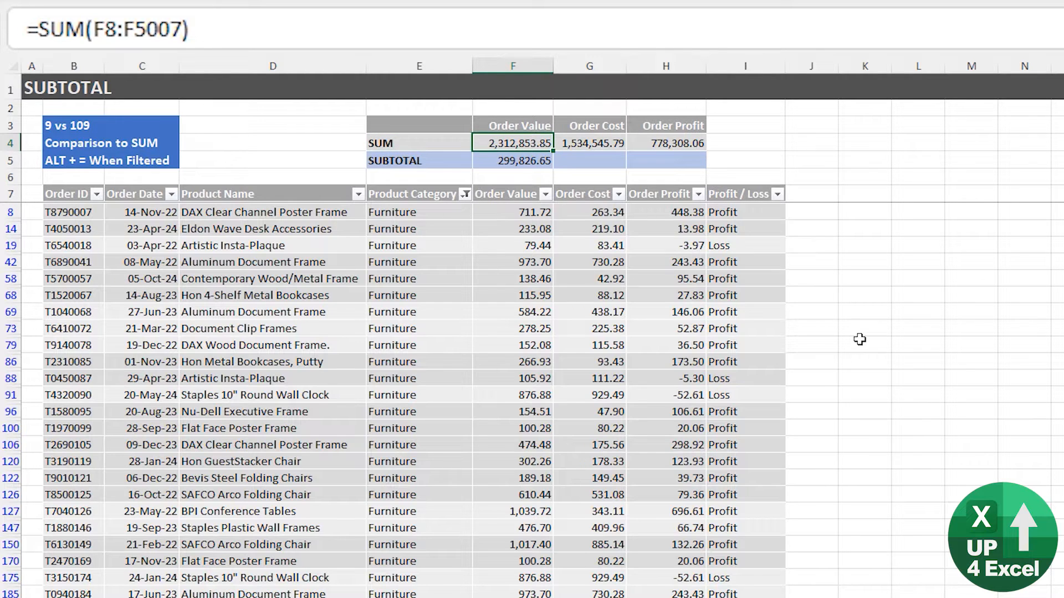
click(512, 160)
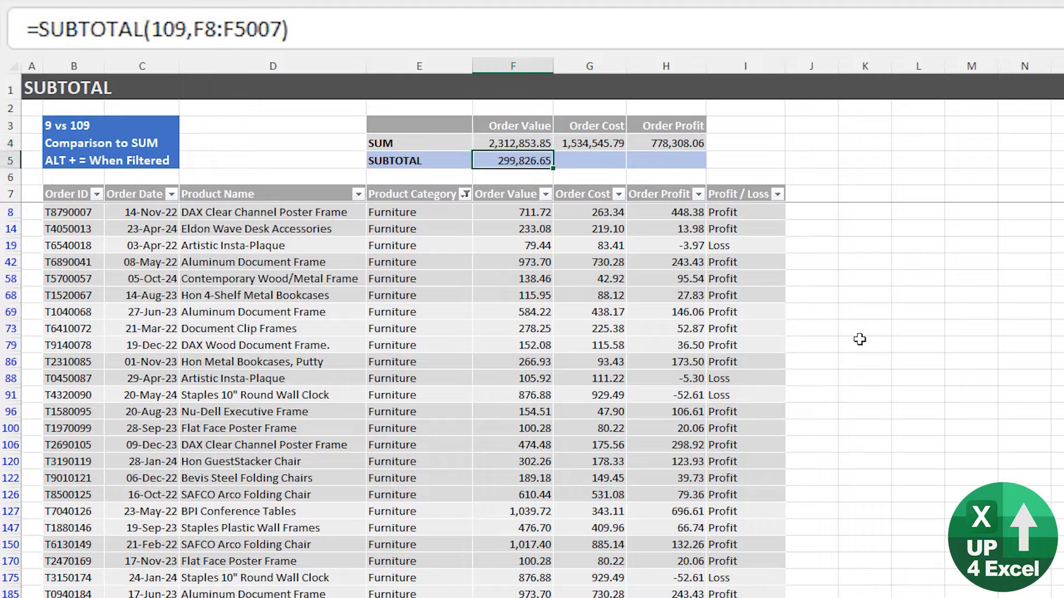
click(512, 143)
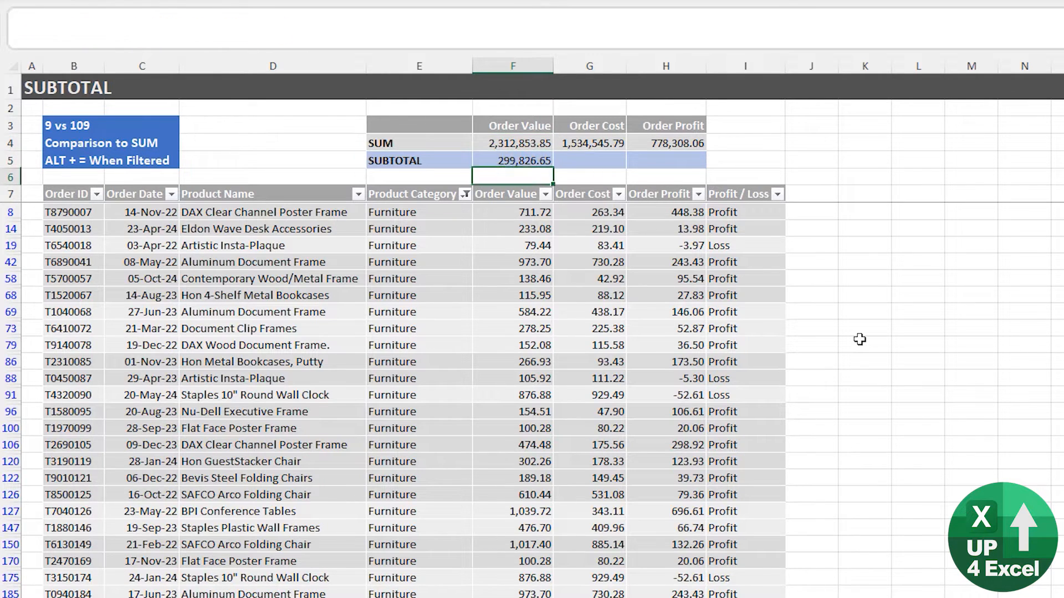
text(=F5/F4)
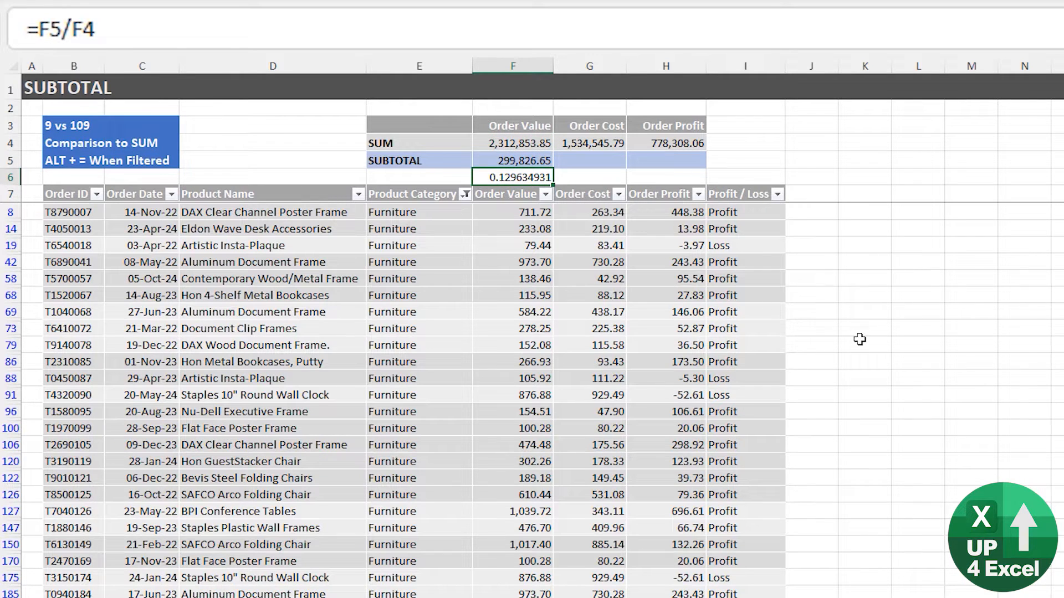
key(ctrl+shift+5)
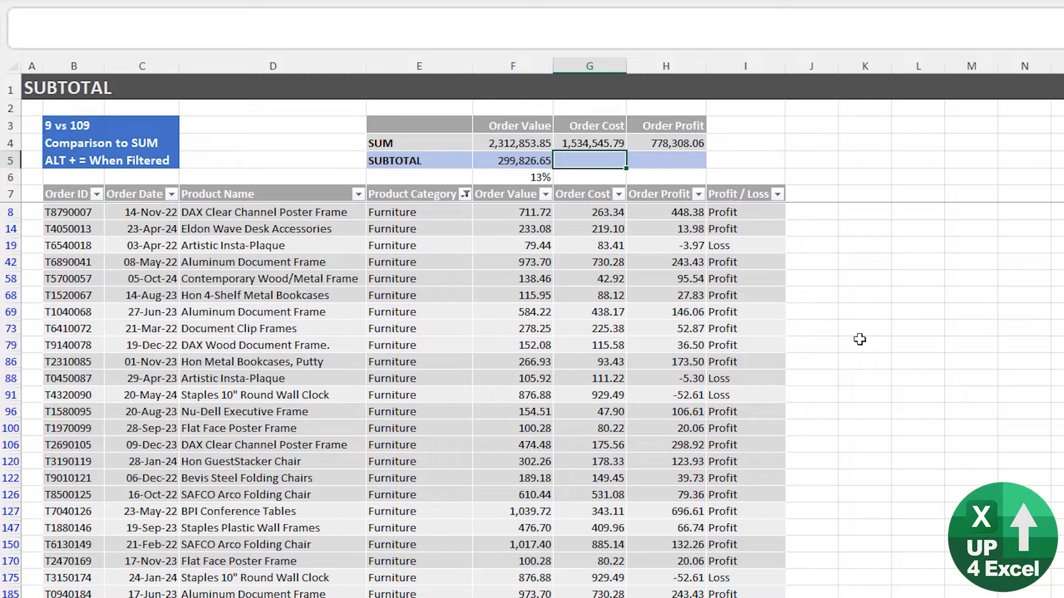
Begin =SUBTOTAL(9, in G5 referencing Order Cost from G8 to the column's end.
click(589, 178)
text(=SUBTOTAL(9,G4))
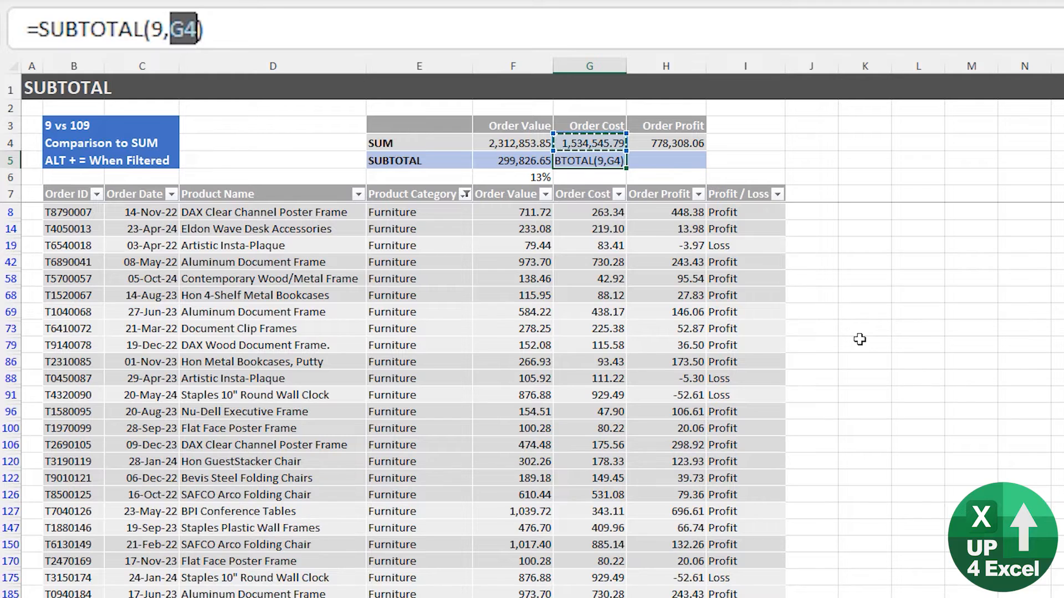
click(589, 212)
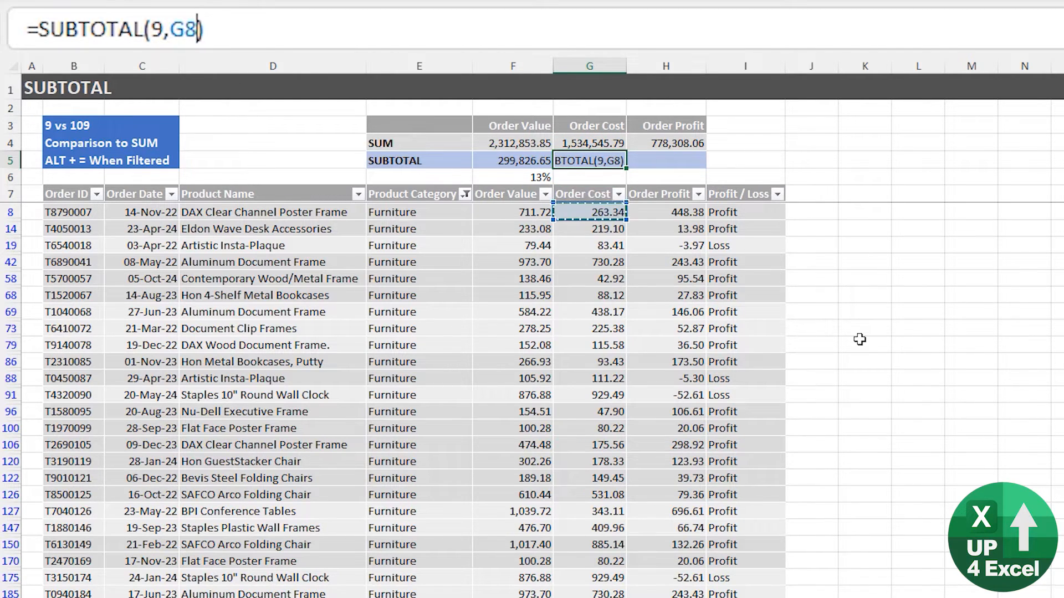
key(ctrl+shift+down)
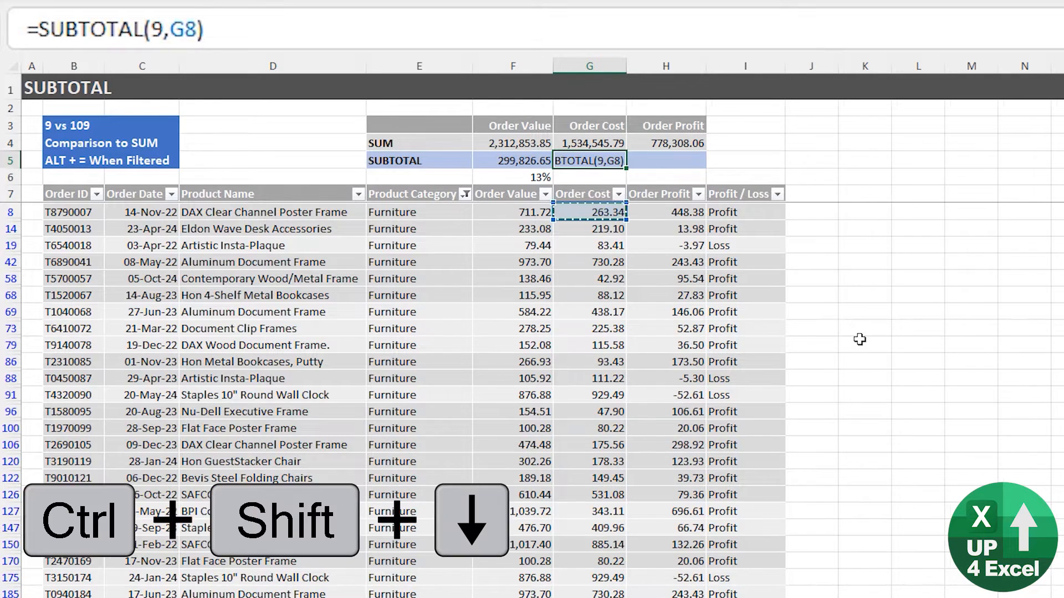
key(ctrl+shift+down)
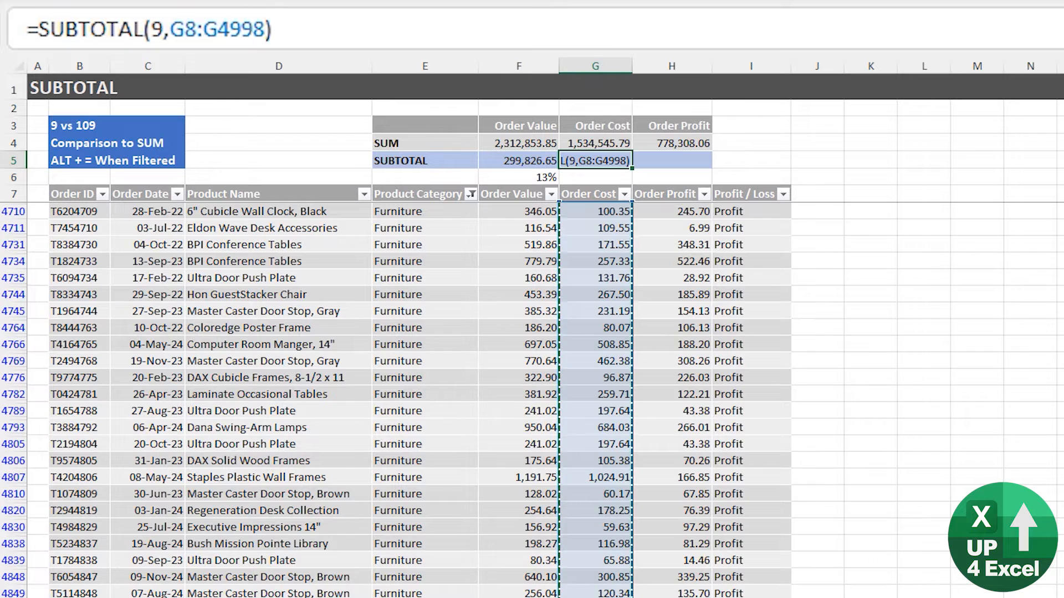
scroll(down, 3)
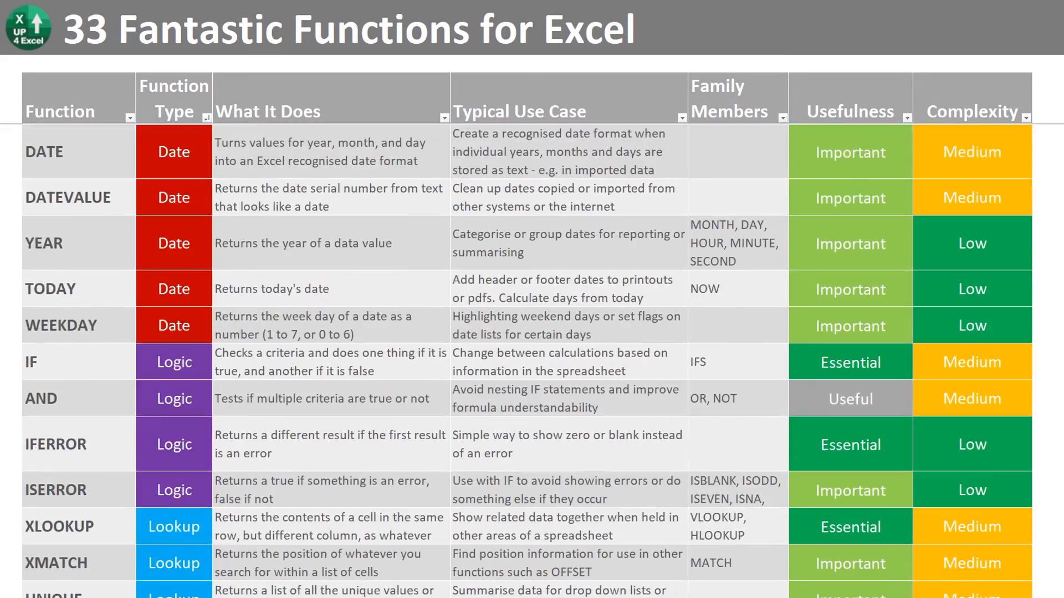
Scroll through the All Excel Functions table of types, descriptions and usefulness ratings.
scroll(down, 3)
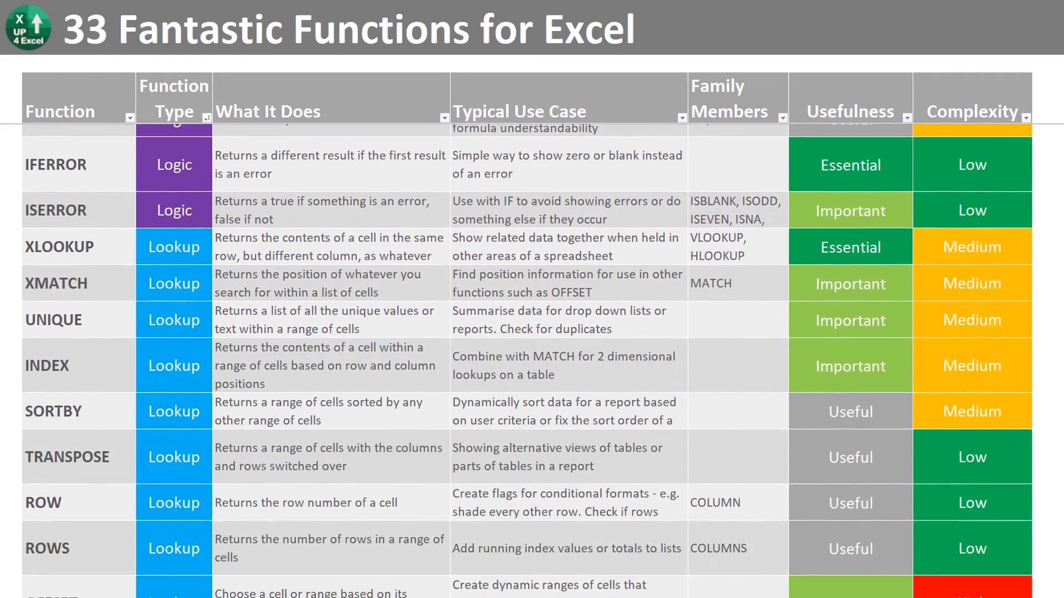
scroll(down, 3)
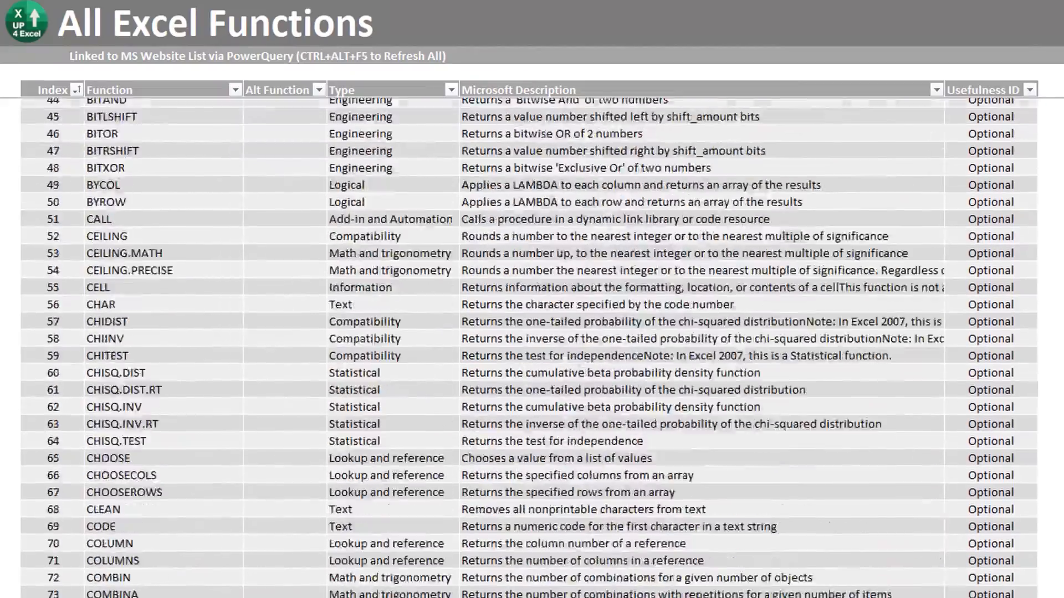
scroll(down, 3)
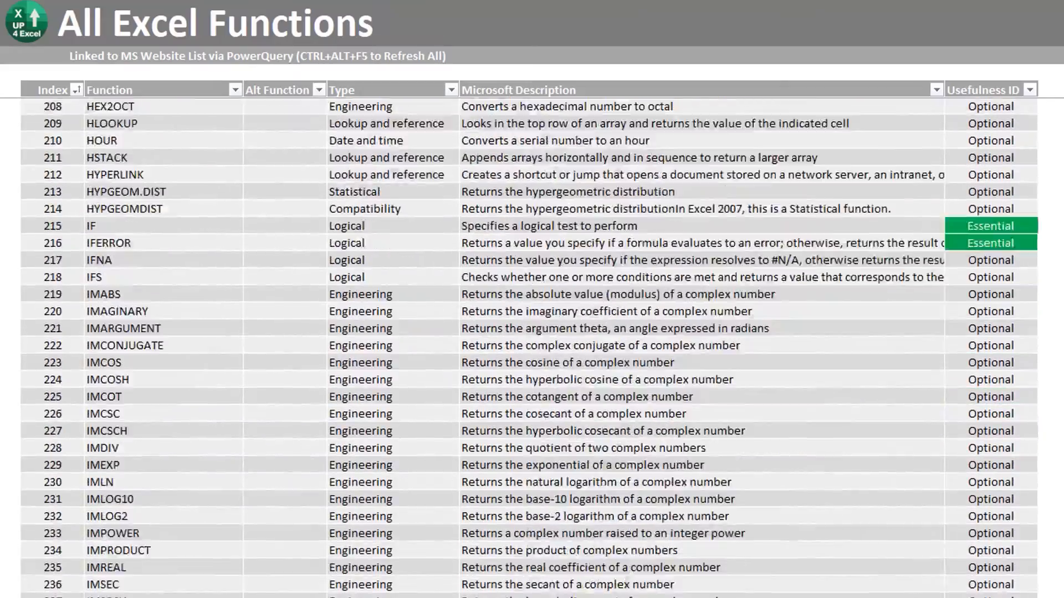
scroll(down, 3)
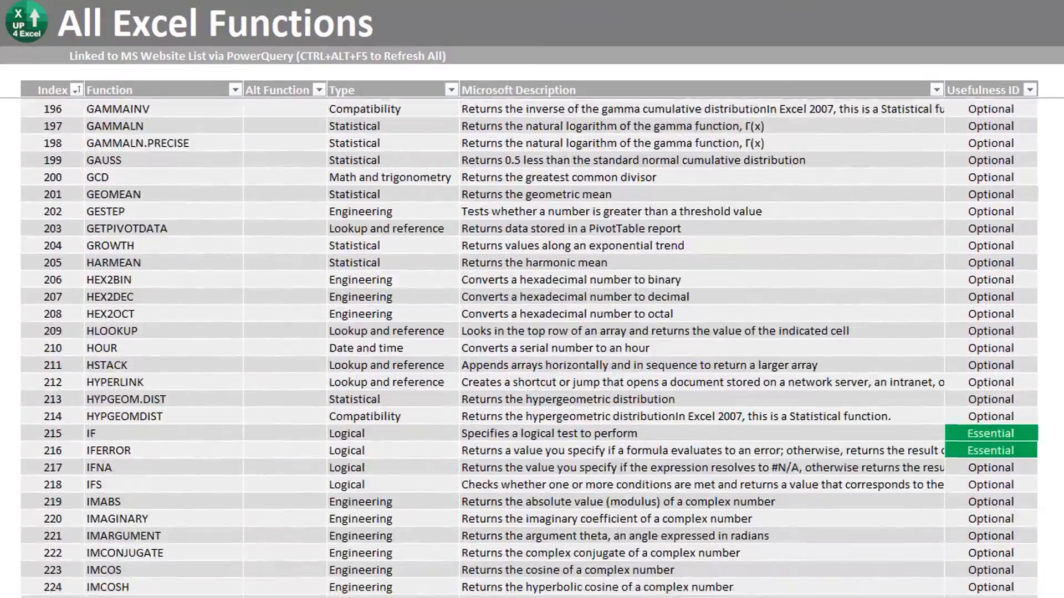
scroll(down, 3)
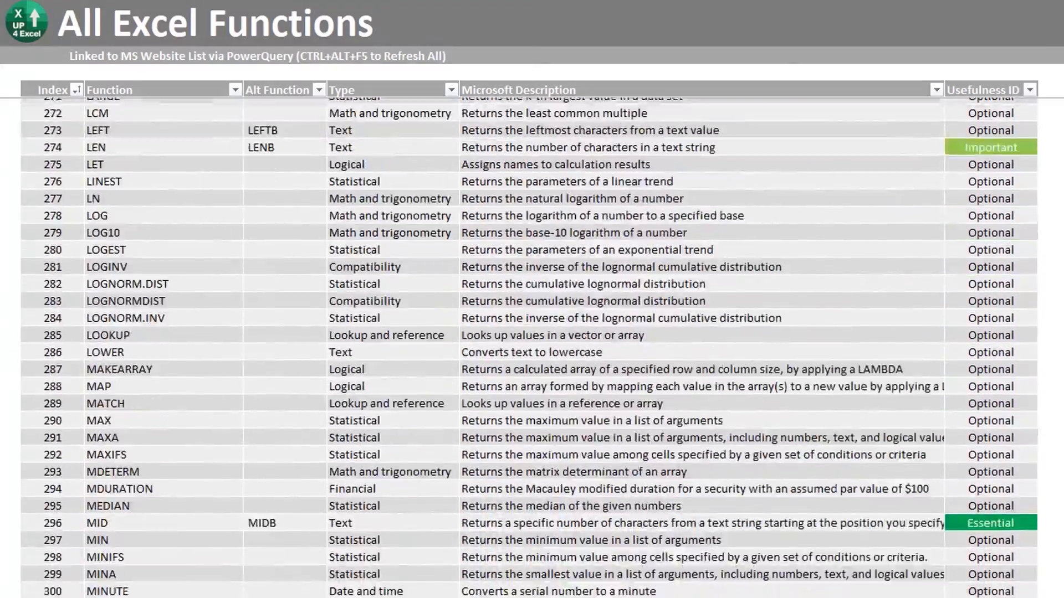
scroll(down, 3)
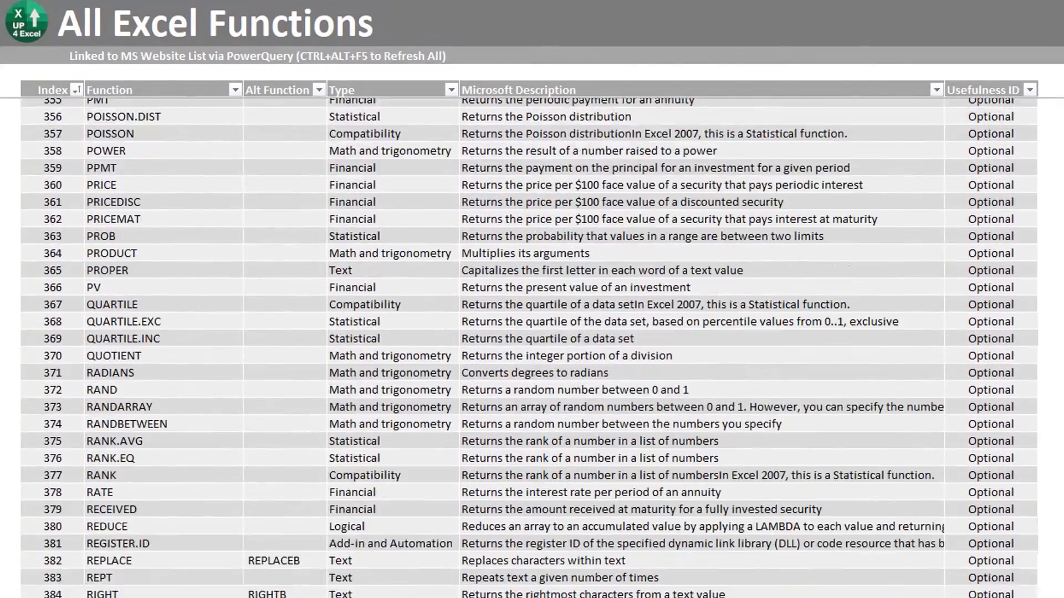